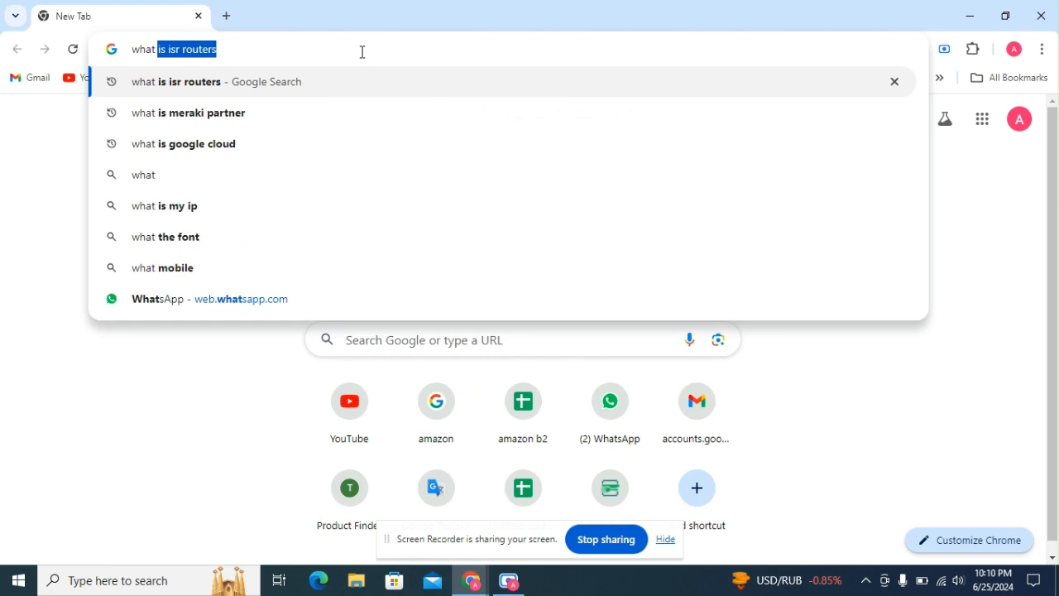
- Search Google for 'what is isr routers' and load the results with the ISR featured snippet
text(is)
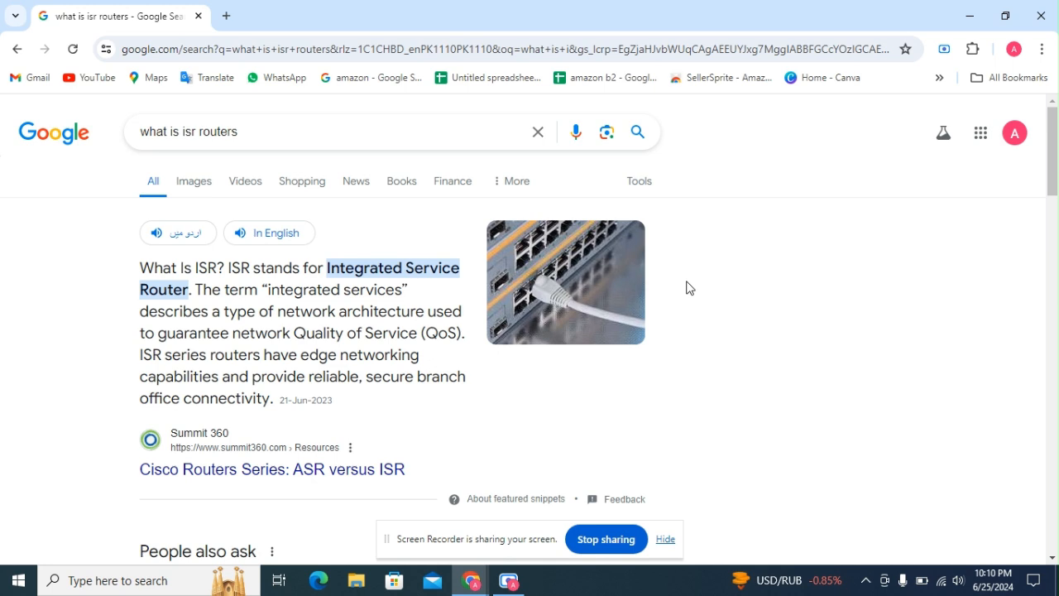
mouse_move(690, 306)
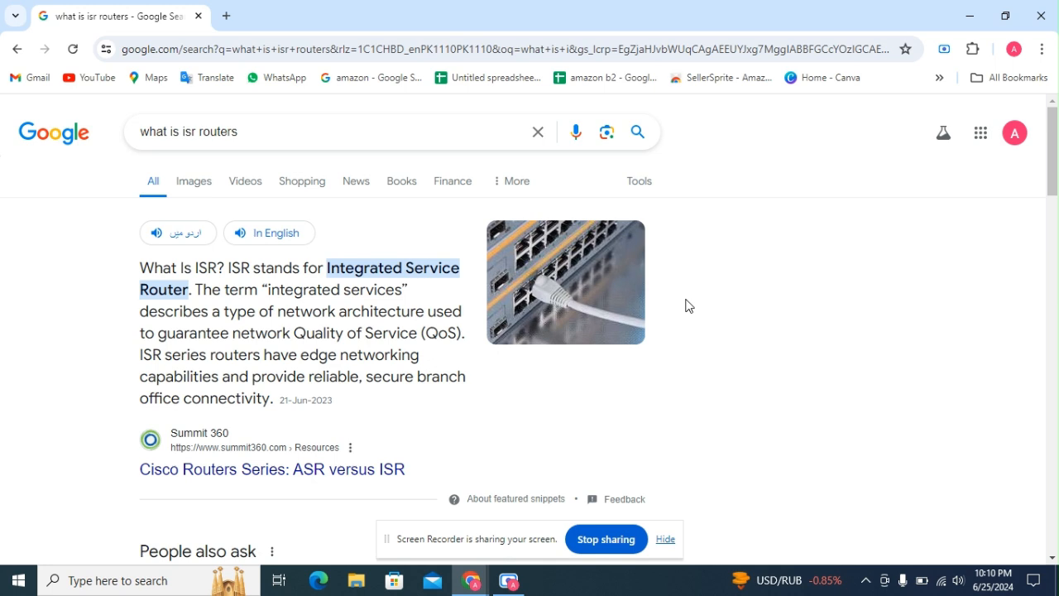
- Read 'What is the meaning of ISR in routing?' in People also ask, then fold it closed
scroll(down, 3)
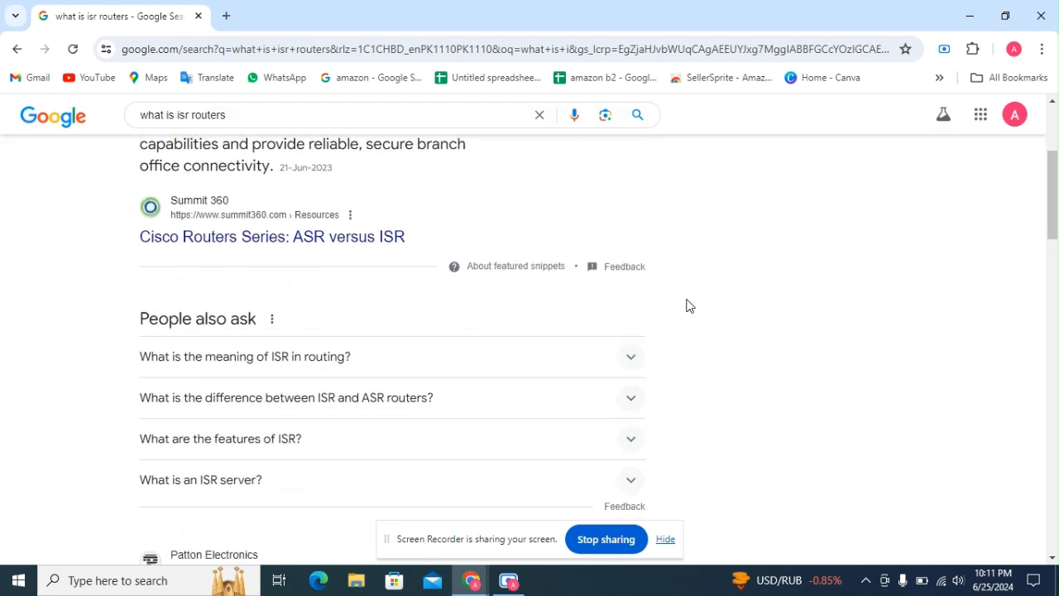
scroll(down, 3)
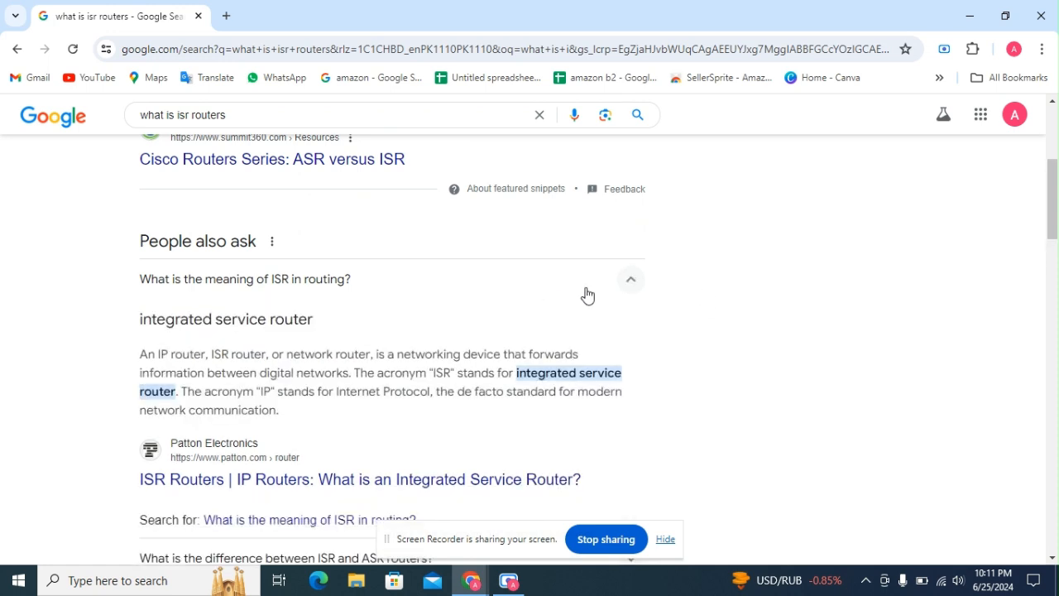
mouse_move(864, 296)
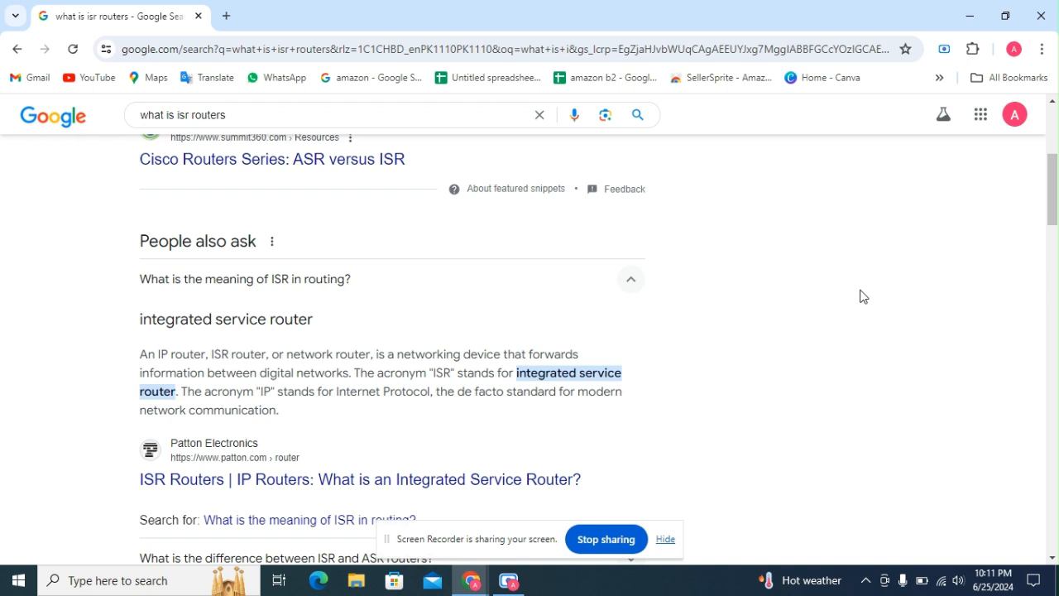
click(630, 279)
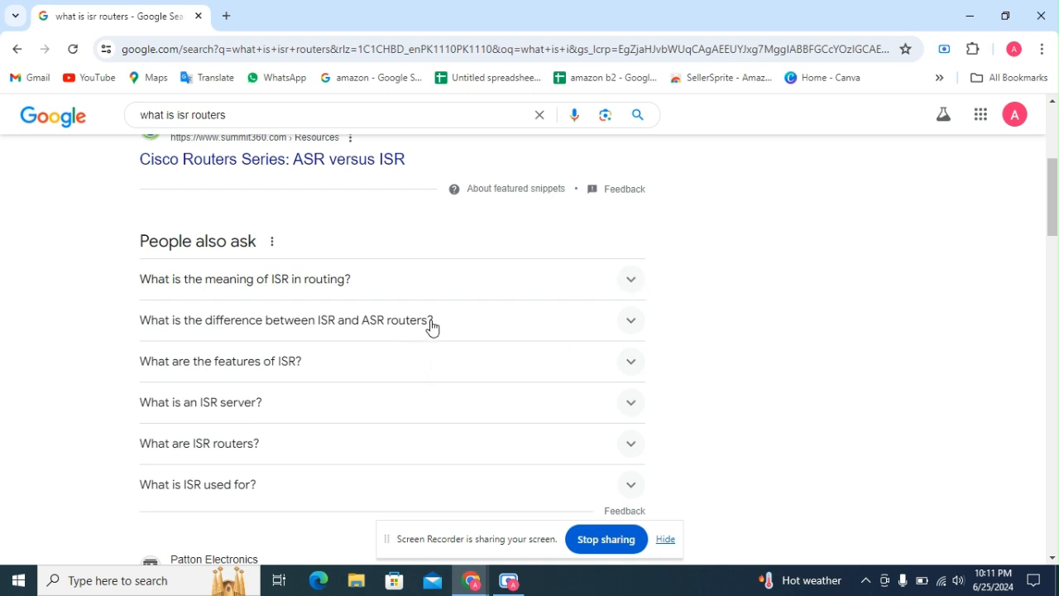
- Expand 'What is the difference between ISR and ASR routers?' to reveal its answer
click(285, 321)
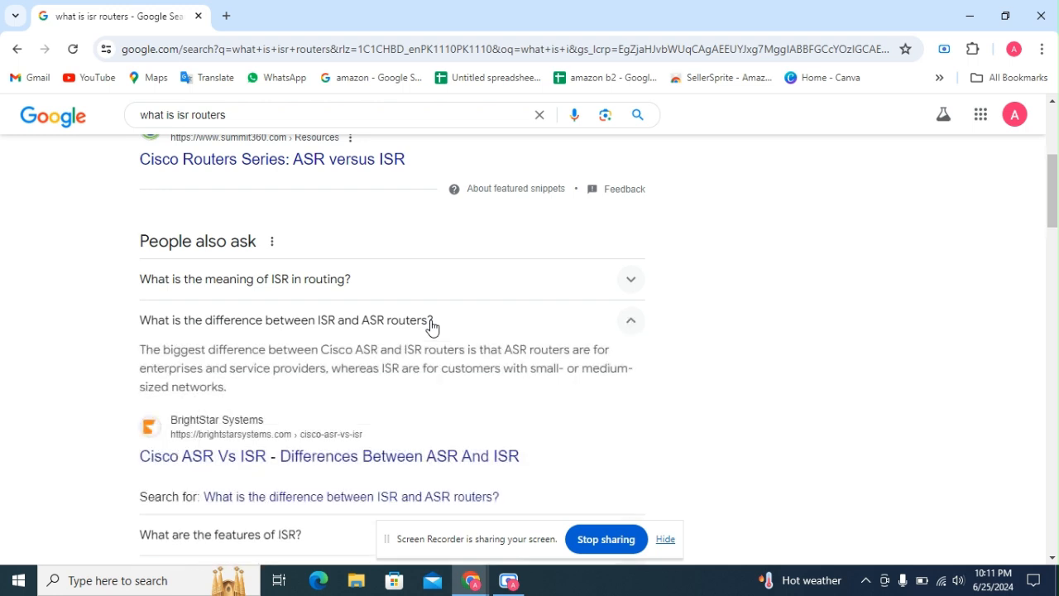
mouse_move(866, 381)
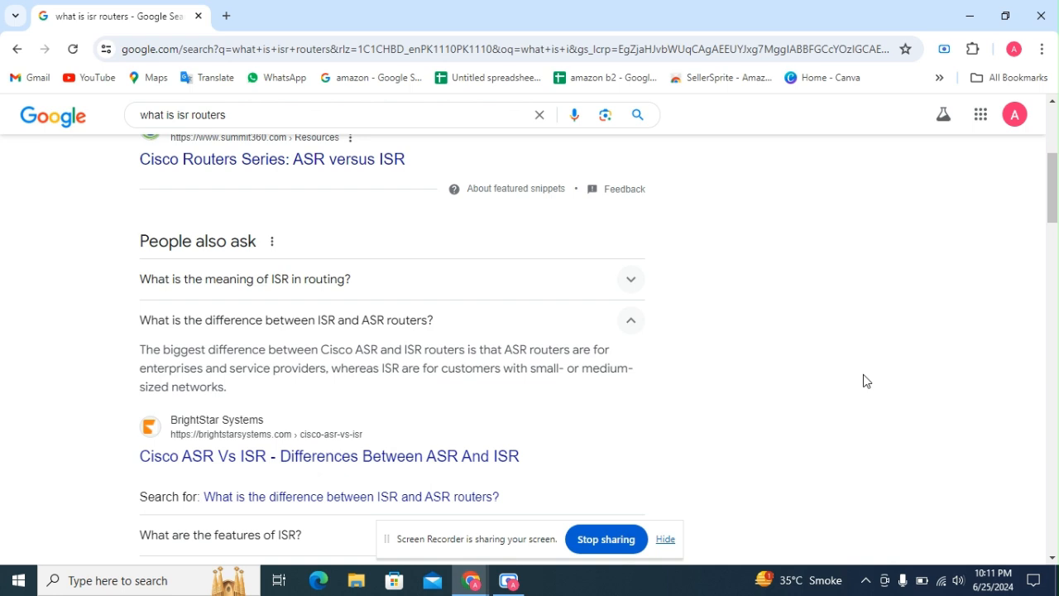
- Collapse the ISR vs ASR answer, read 'What are the features of ISR?', then collapse it
click(630, 320)
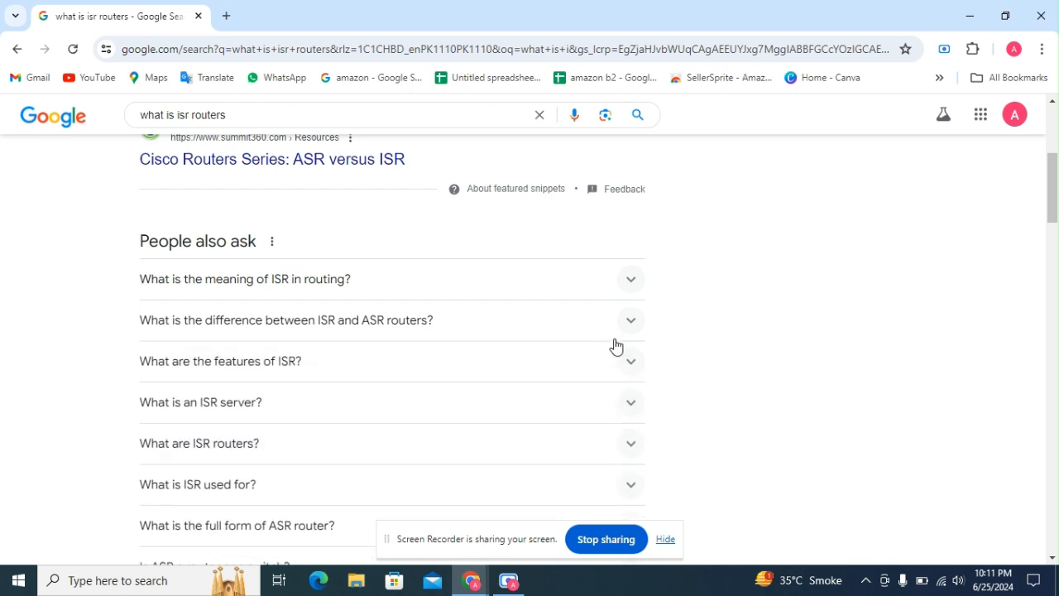
scroll(down, 3)
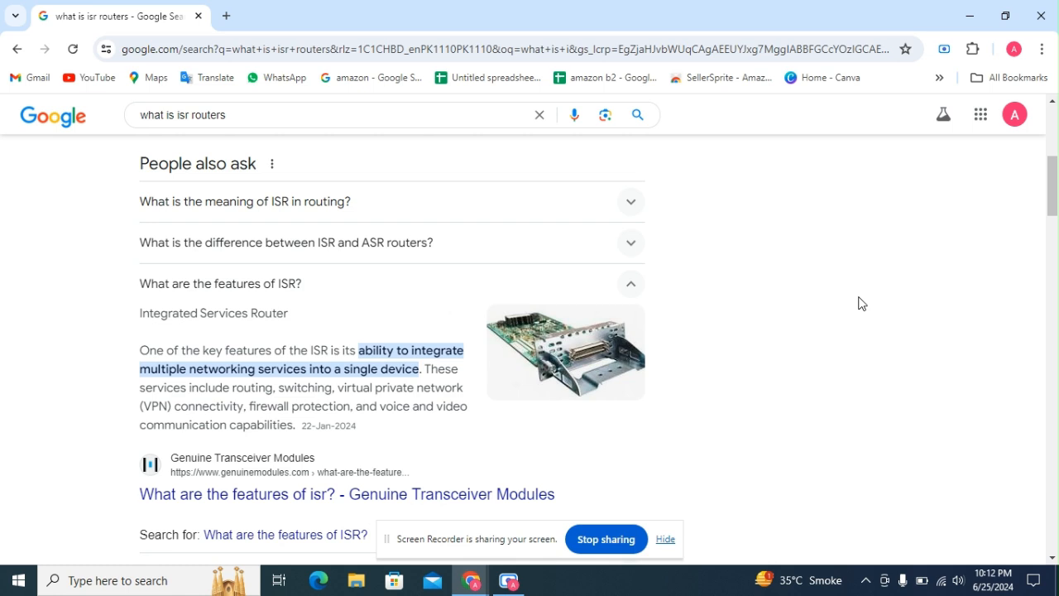
click(631, 283)
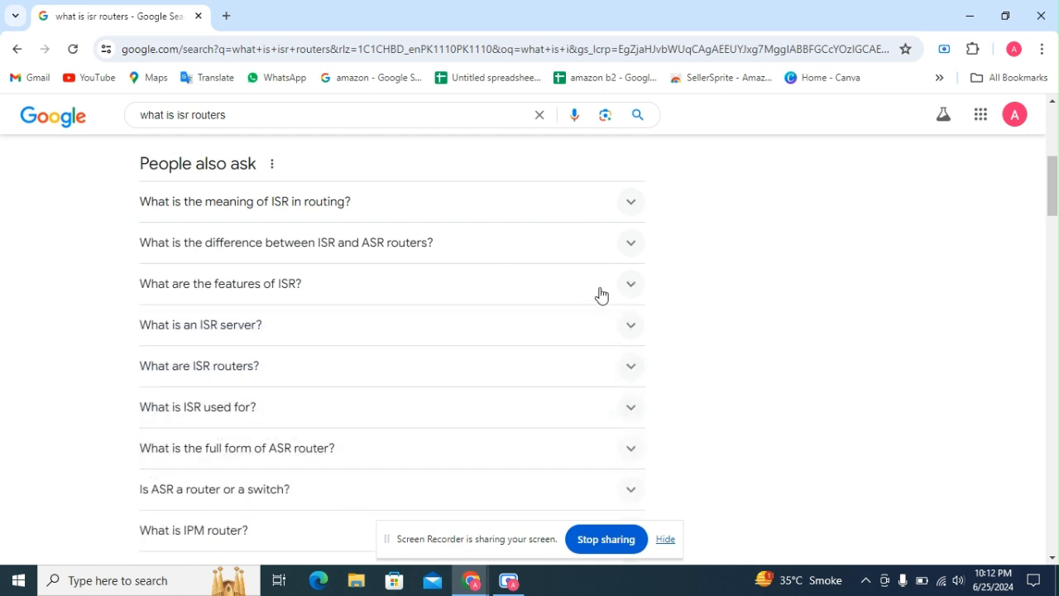
mouse_move(253, 337)
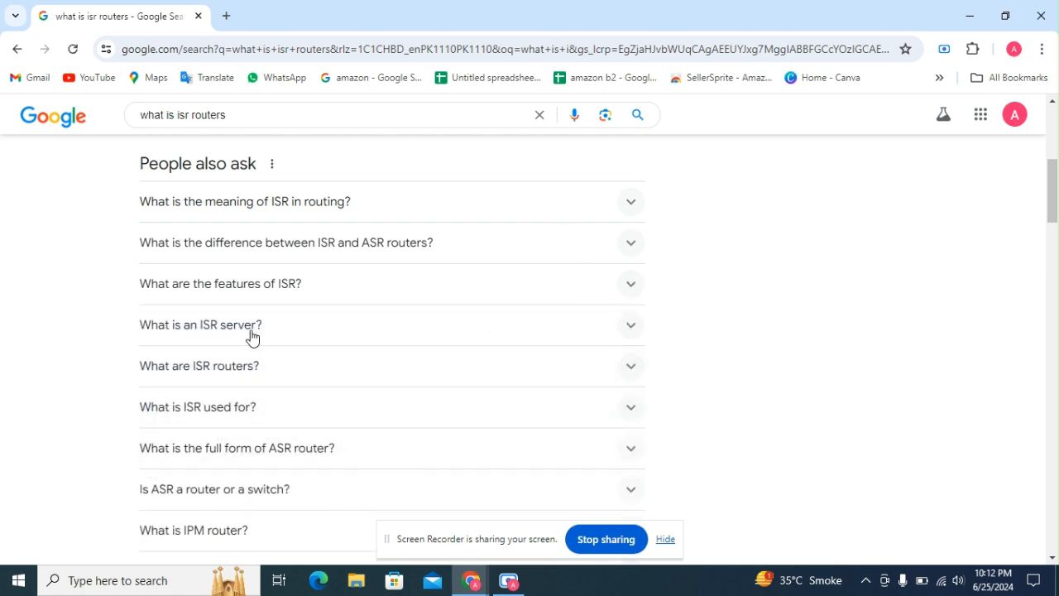
- Read the 'What is an ISR server?' answer on Incremental Static Regeneration, then close it
click(200, 324)
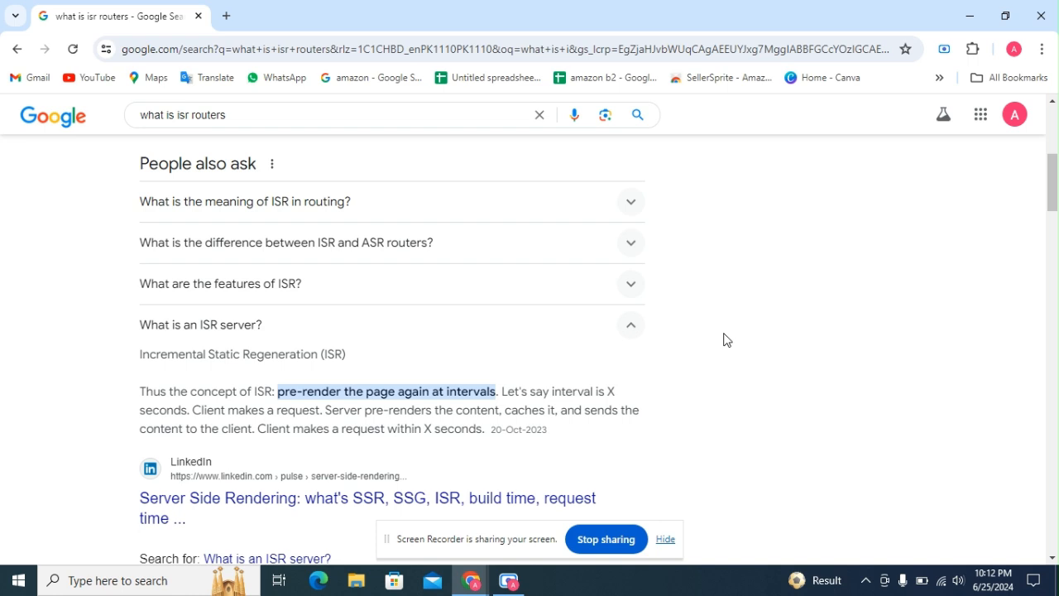
mouse_move(642, 339)
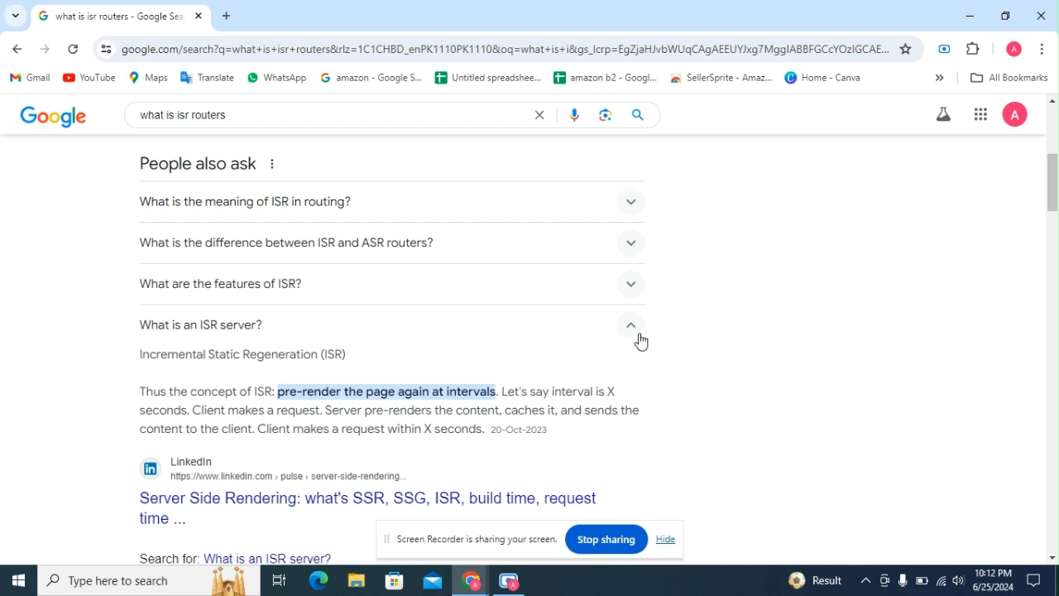
click(630, 324)
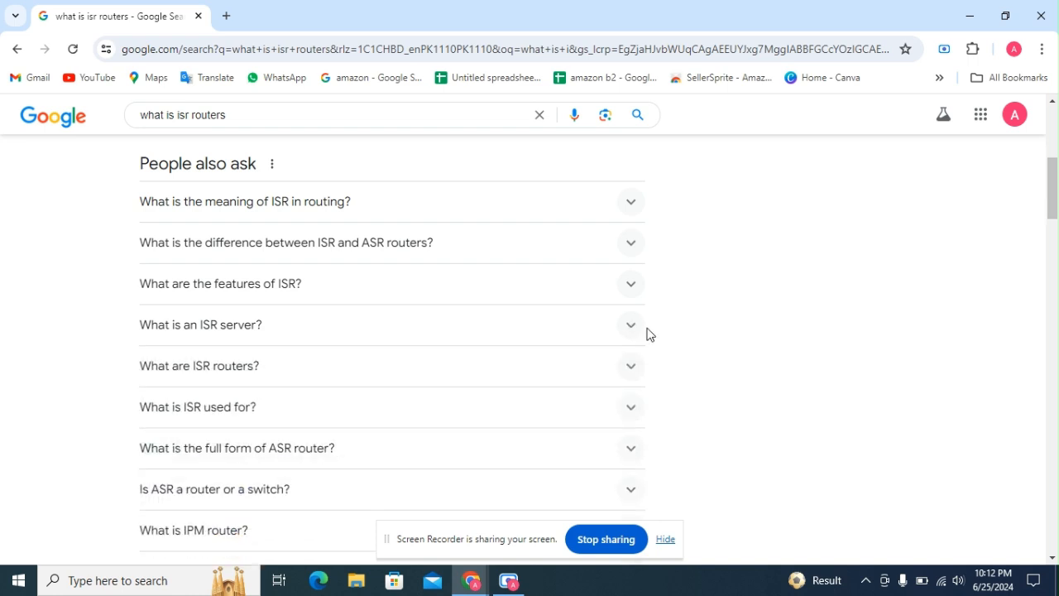
- Expand 'What are ISR routers?' to show the Integrated Service Router explanation
scroll(down, 3)
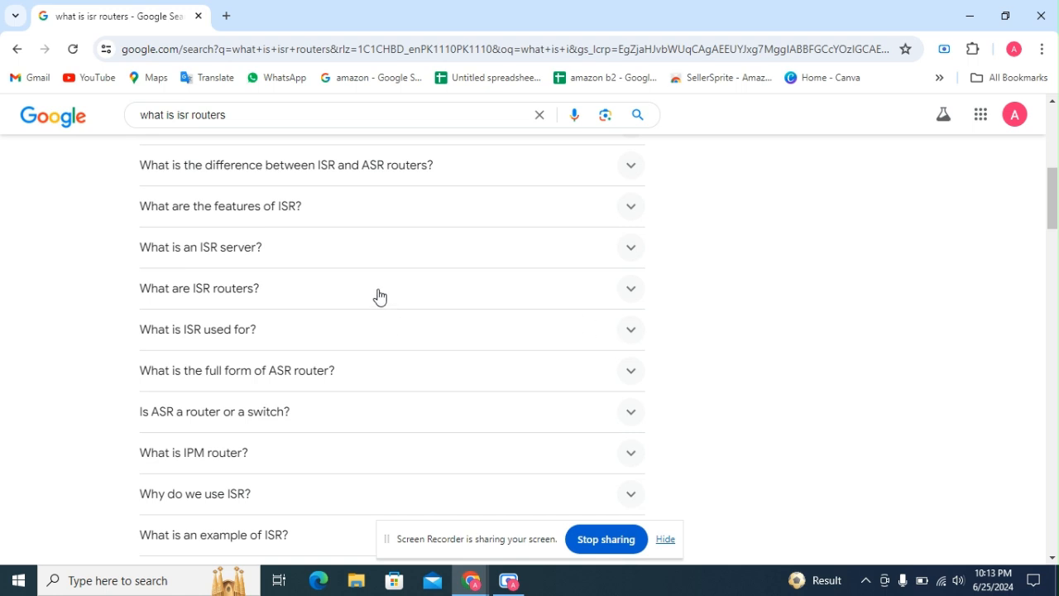
click(380, 288)
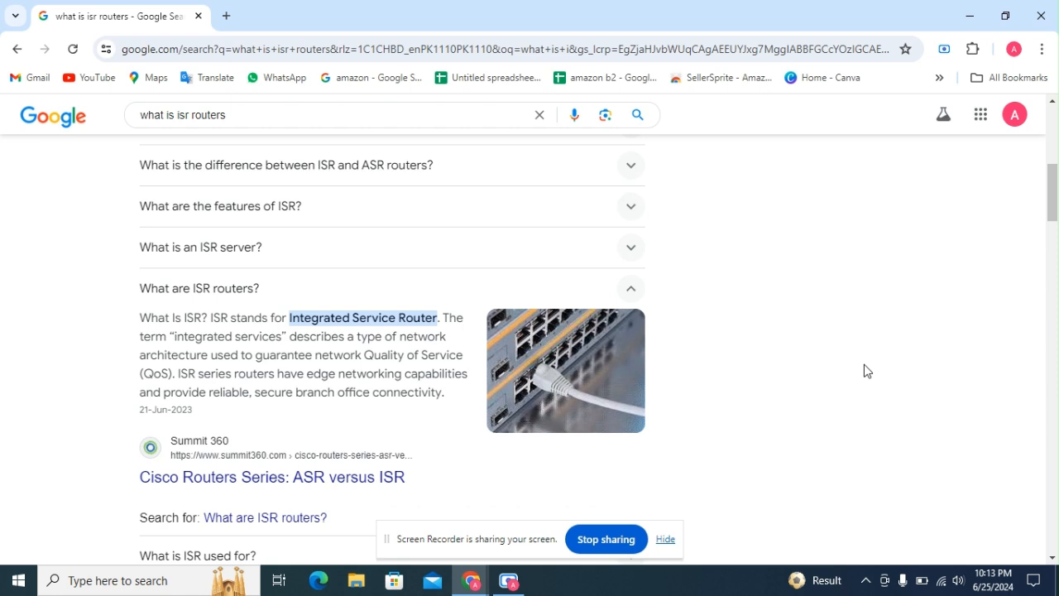
- Close the 'What are ISR routers?' answer before reading why ISR is used
click(630, 288)
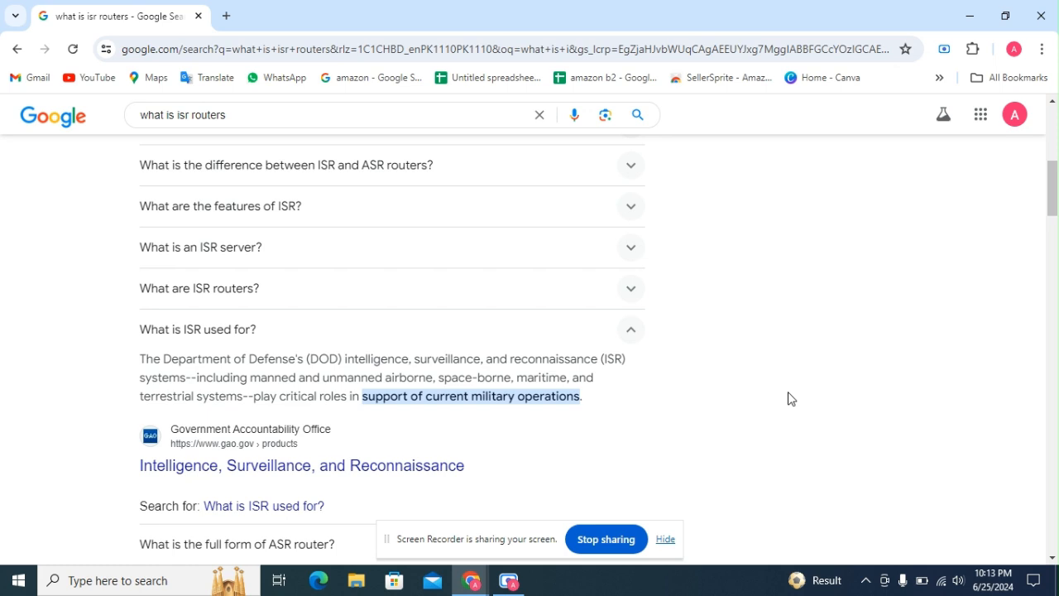
mouse_move(646, 394)
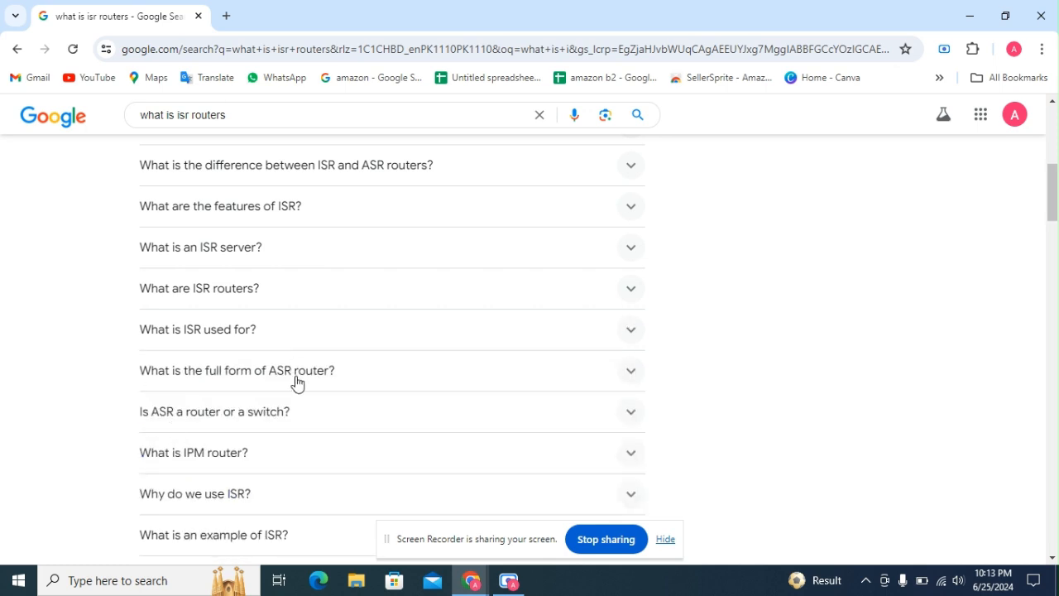
click(236, 370)
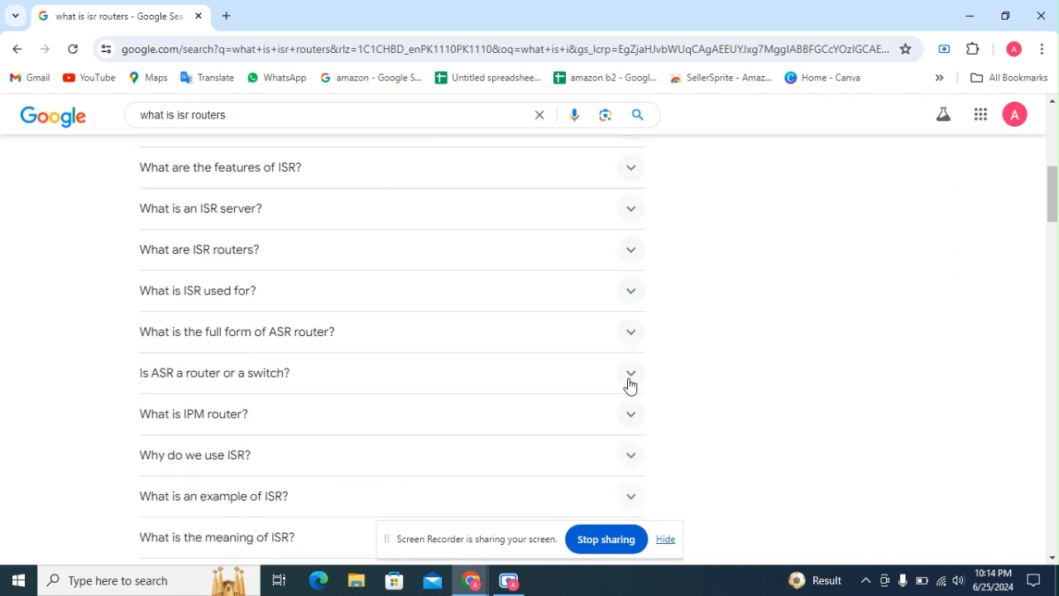
scroll(down, 3)
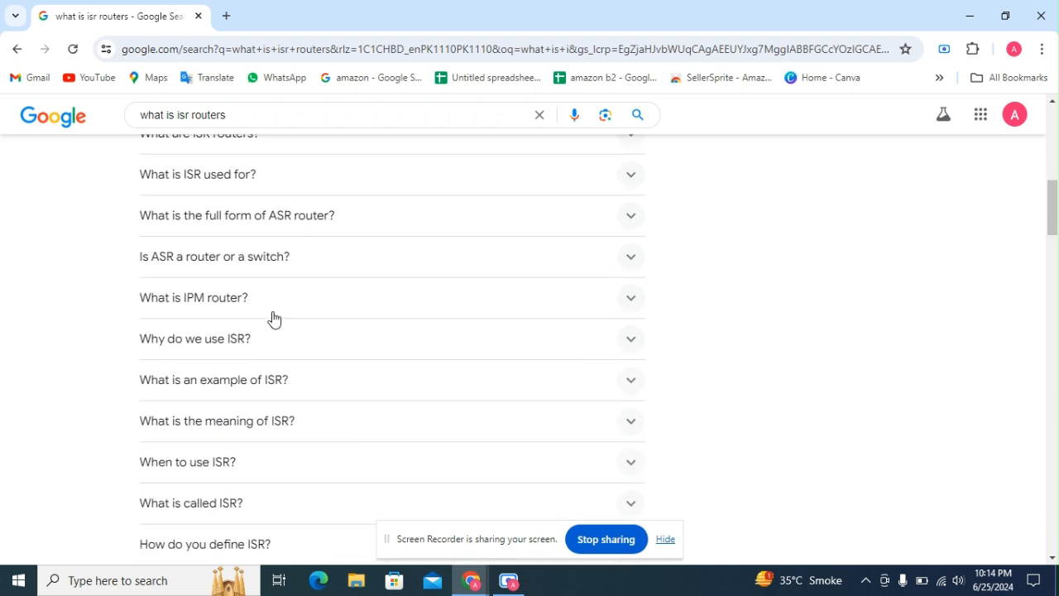
click(193, 297)
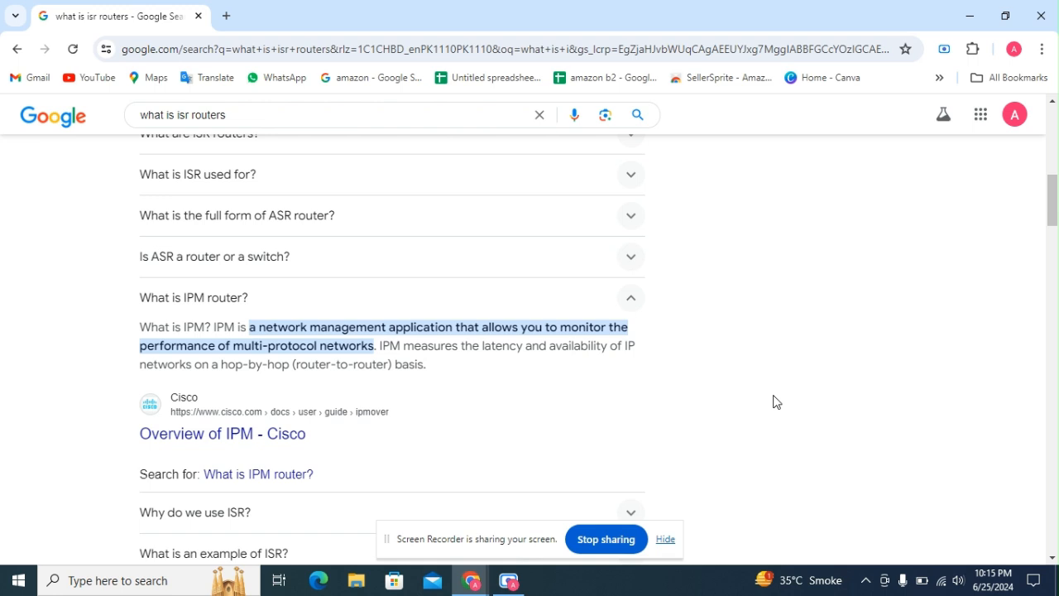
click(630, 298)
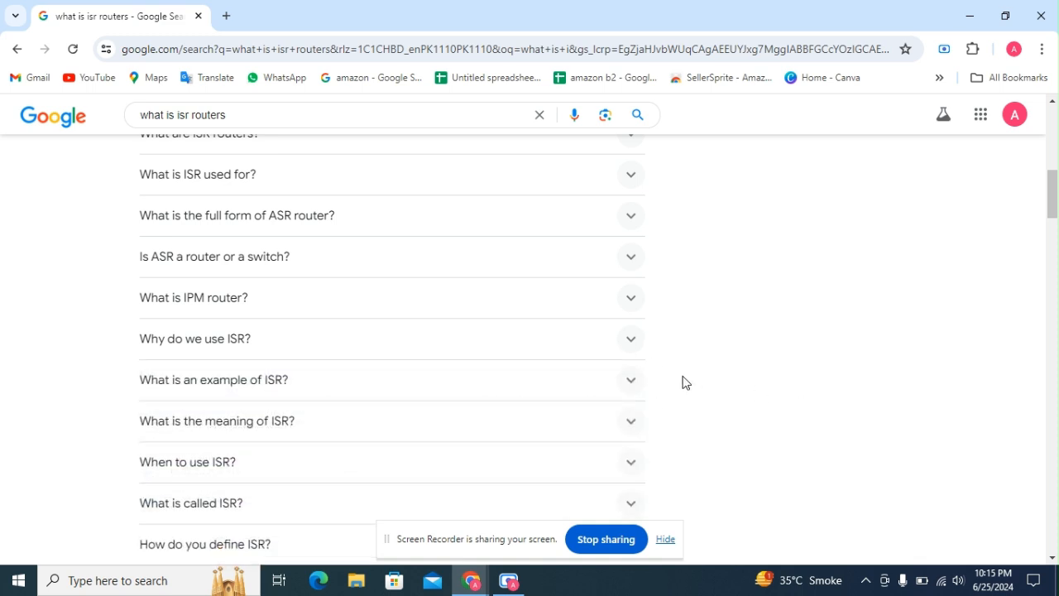
- Scroll to 'What is an example of ISR?' listing satellites, U-2 aircraft and Global Hawk drones
scroll(down, 3)
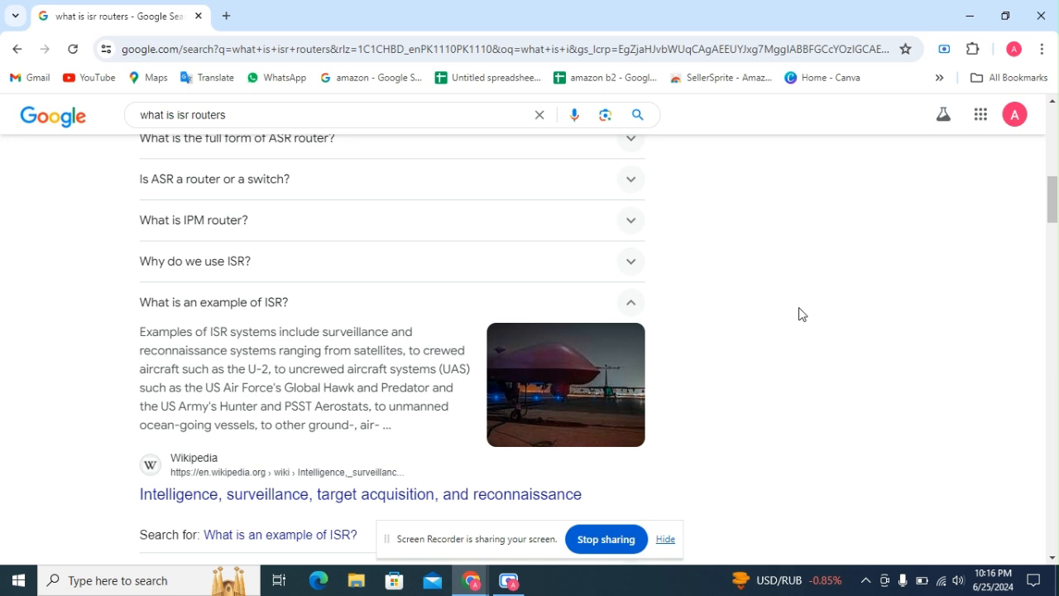
mouse_move(630, 313)
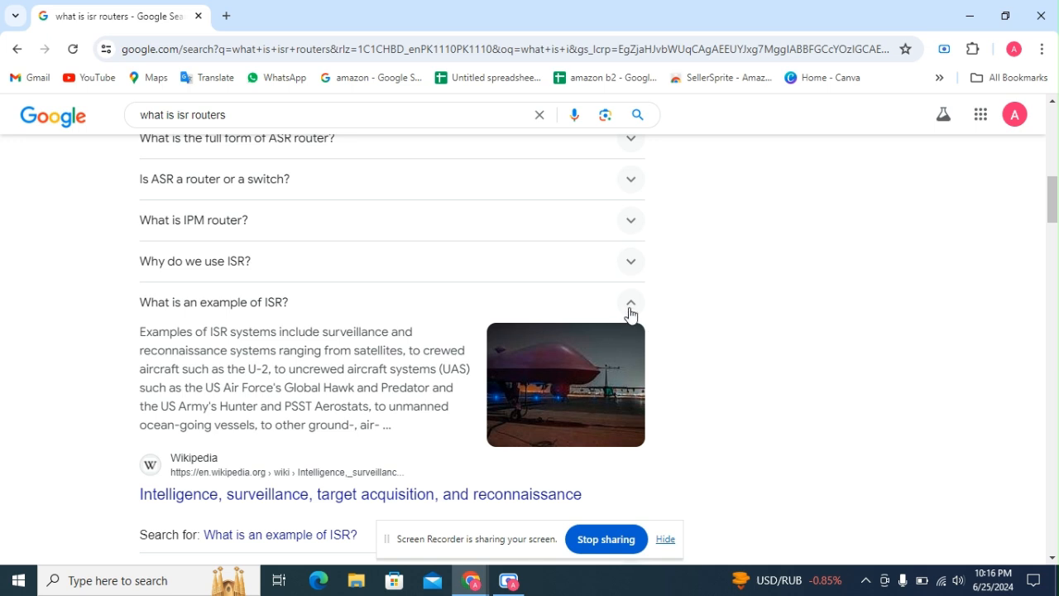
- Collapse the examples-of-ISR answer and return to the featured snippet at the top
click(630, 302)
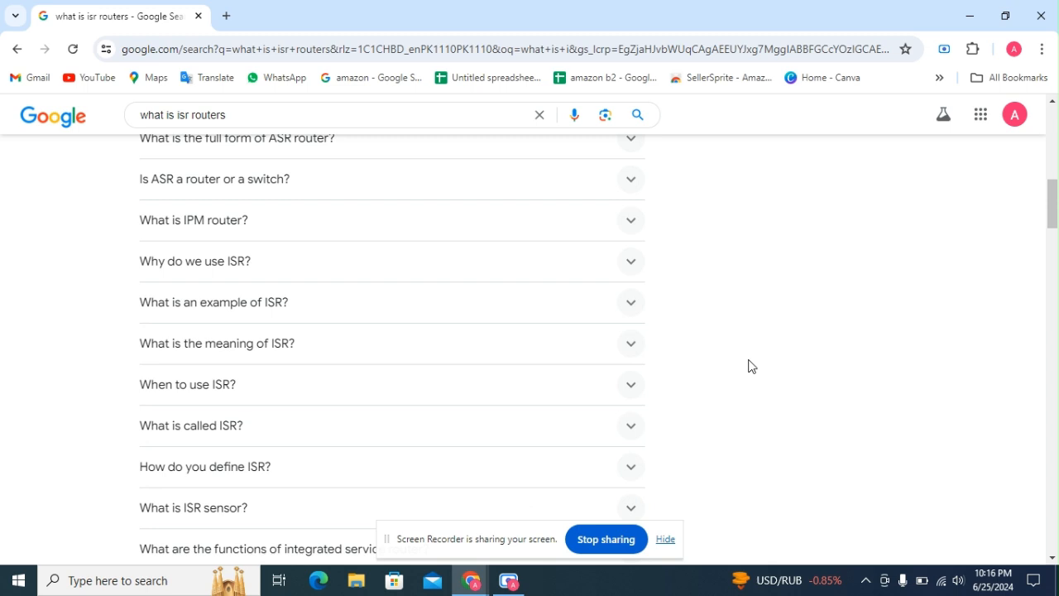
mouse_move(792, 344)
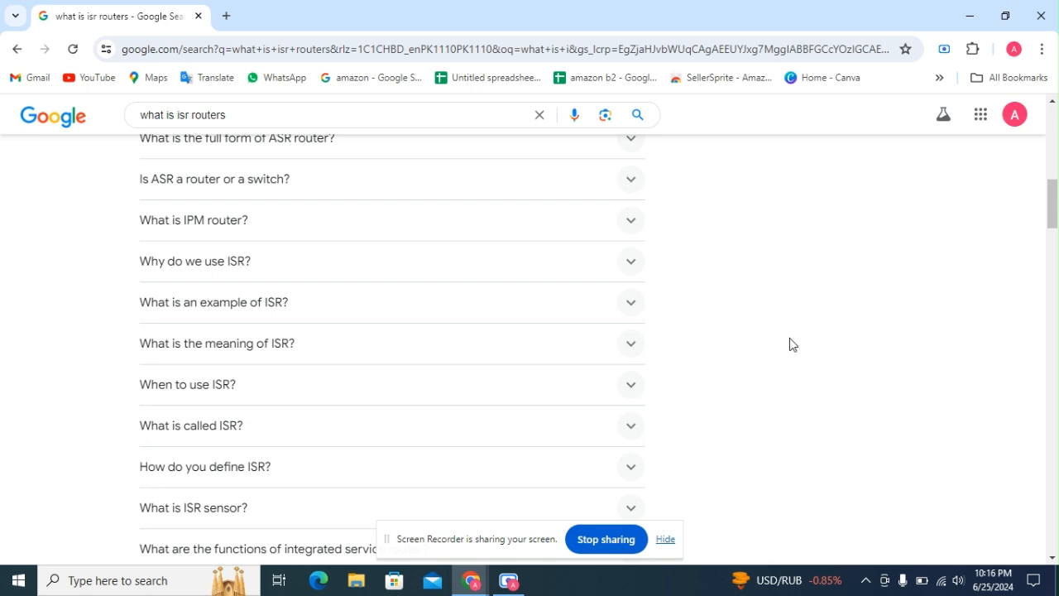
scroll(up, 3)
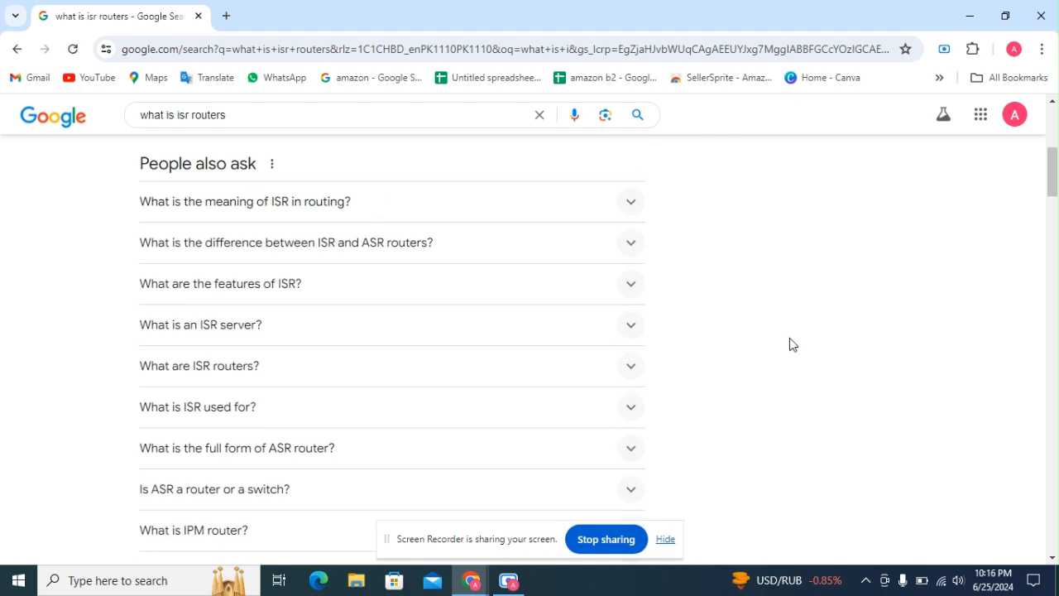
scroll(up, 3)
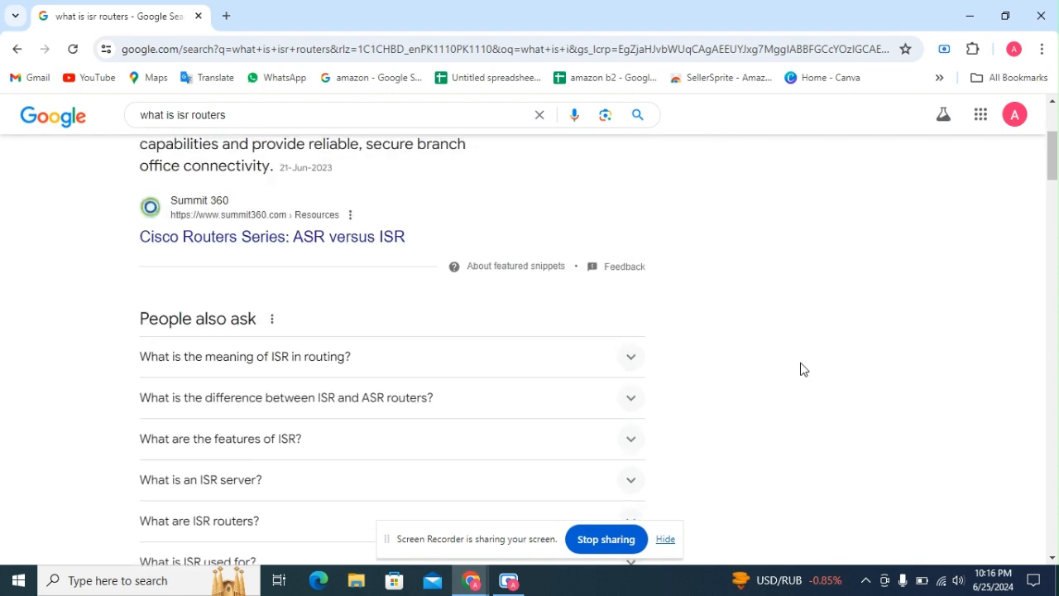